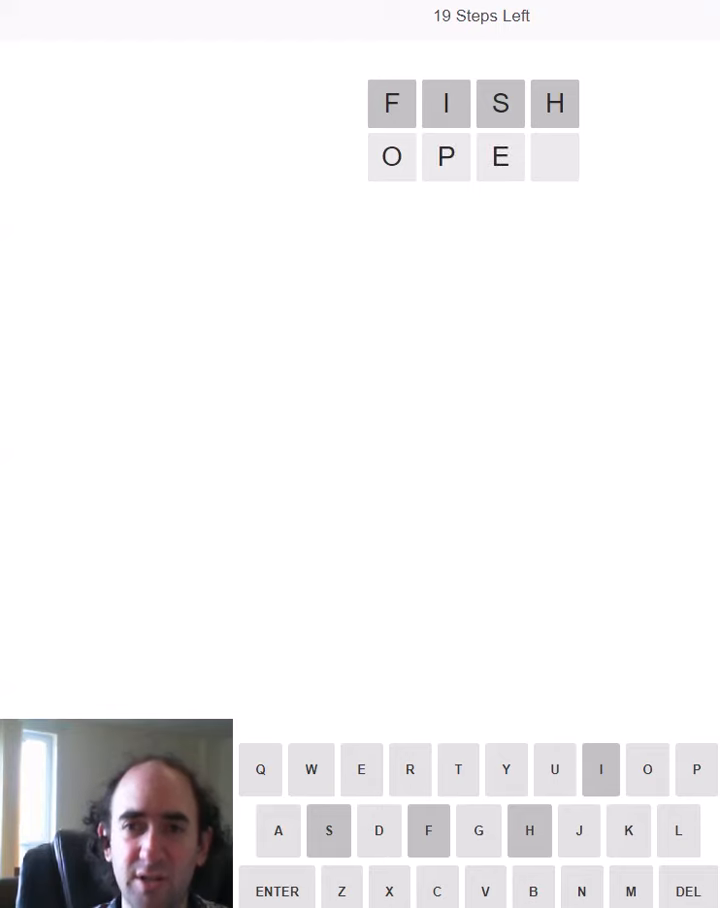
Step: Guess OPEN and OGLE below FISH, confirming O first and E last
{"action": "left_click", "coordinate": [277, 891]}
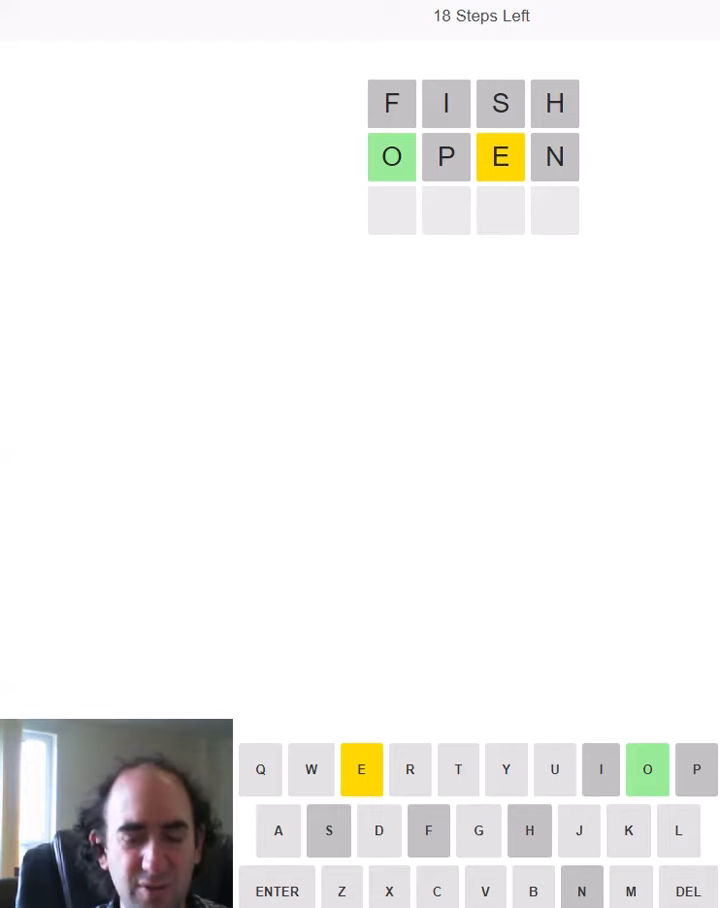
{"action": "left_click", "coordinate": [647, 769]}
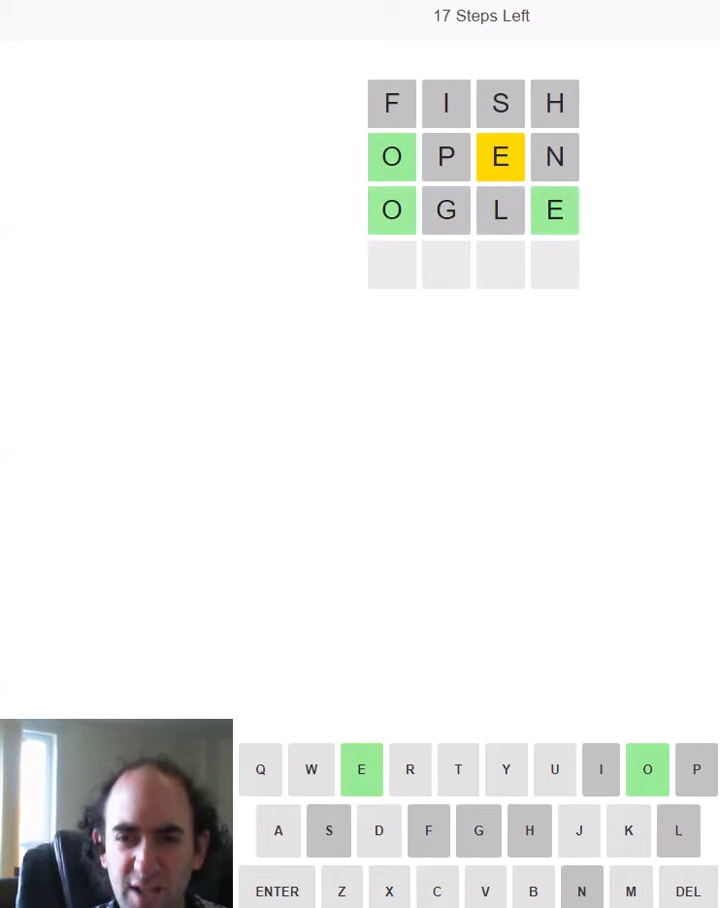
{"action": "left_click", "coordinate": [647, 769]}
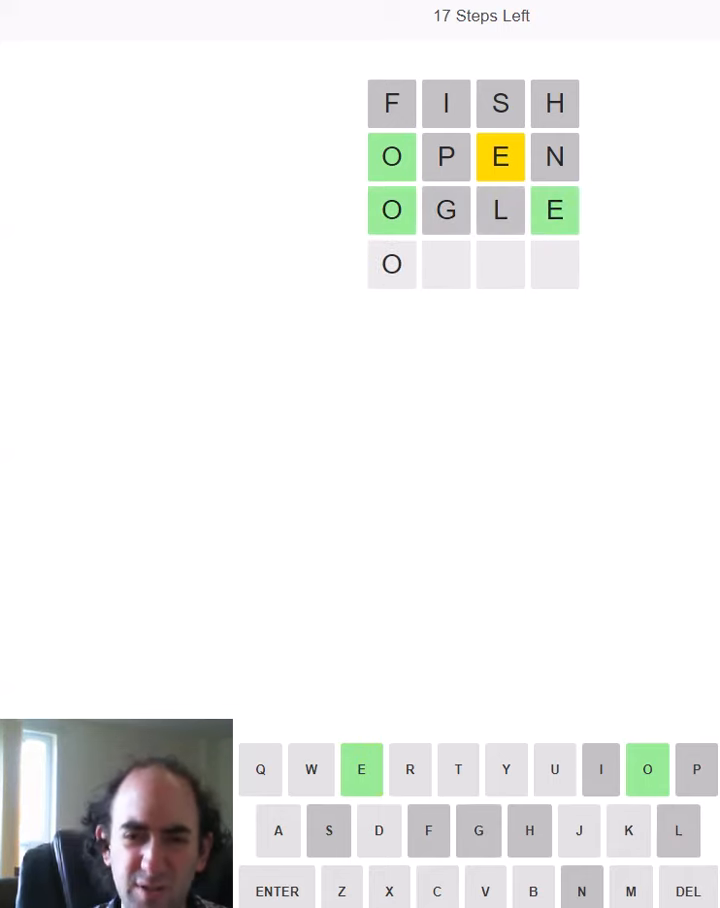
{"action": "left_click", "coordinate": [277, 891]}
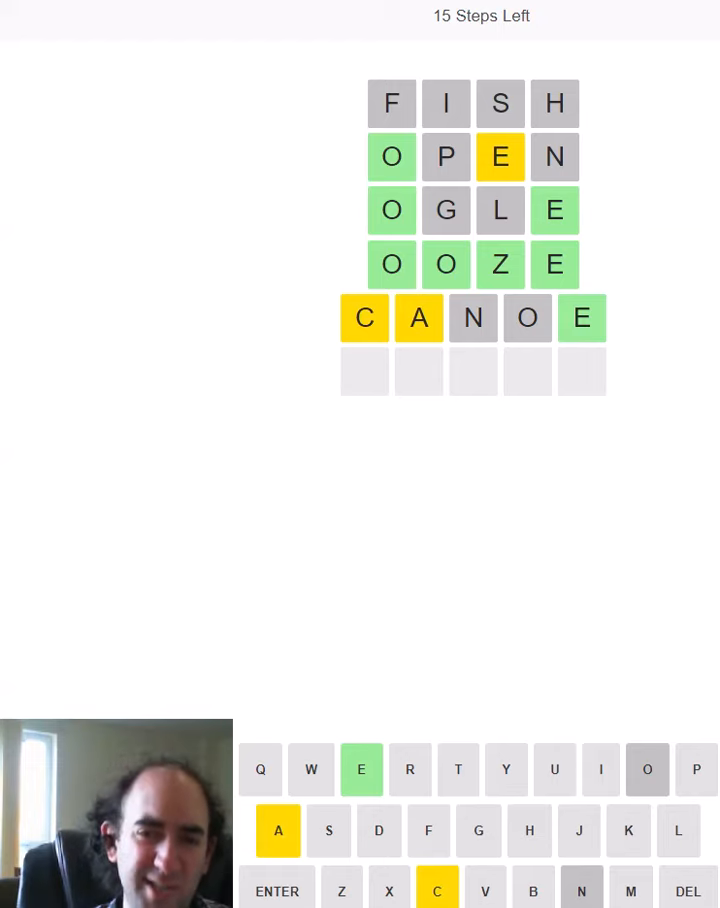
Step: Submit the five-letter guesses PLACE and TRACE, then the six-letter PADDLE
{"action": "type", "text": "PL"}
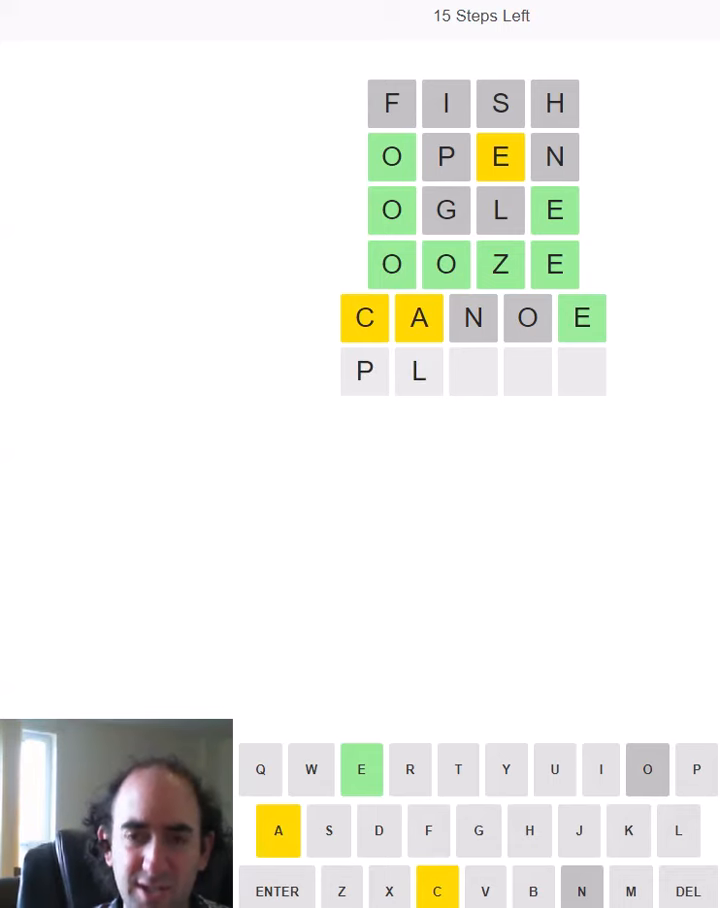
{"action": "left_click", "coordinate": [276, 889]}
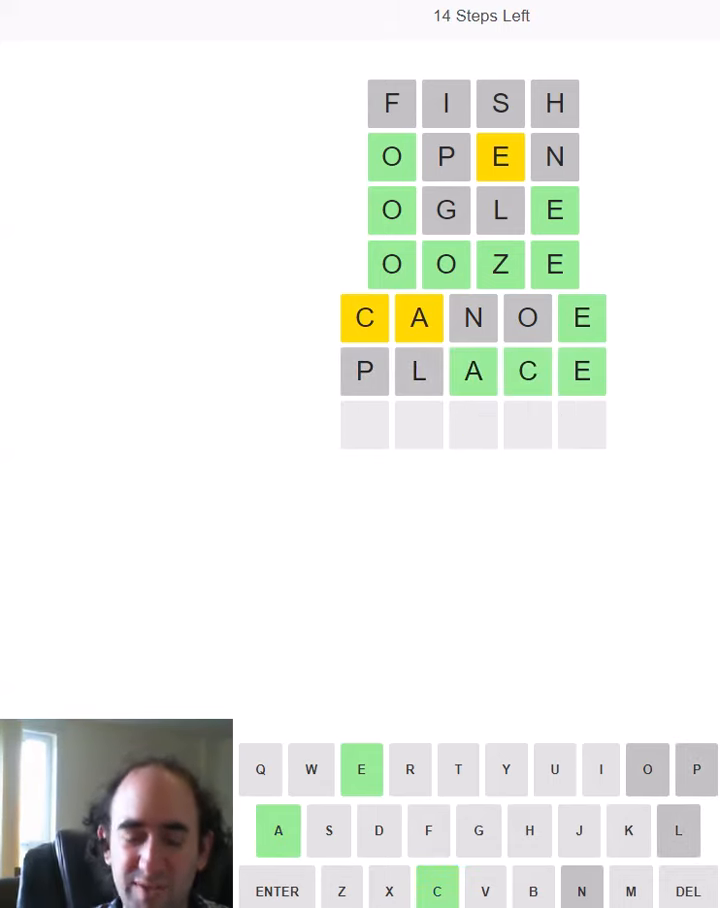
{"action": "left_click", "coordinate": [277, 888]}
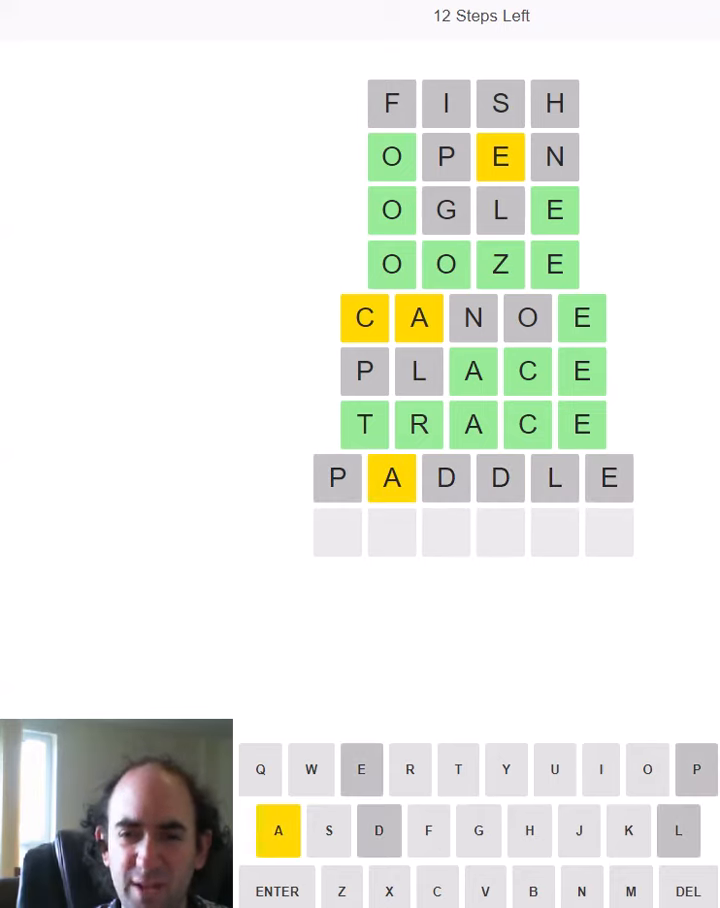
Step: Submit six-letter guesses CRAFTY and TRACKS, leading to solving TRAGIC
{"action": "left_click", "coordinate": [437, 886]}
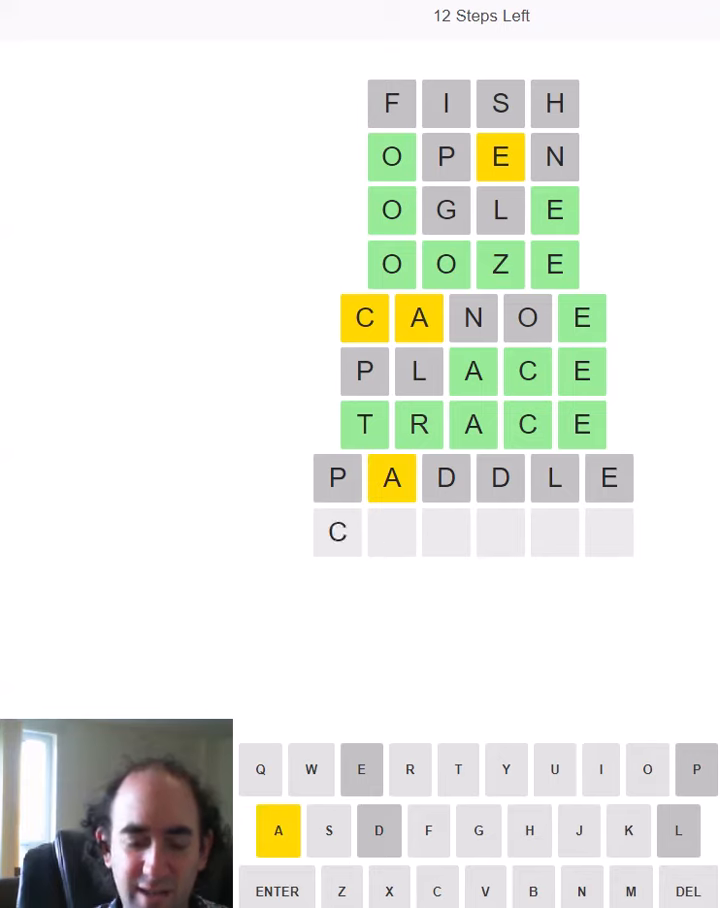
{"action": "left_click", "coordinate": [276, 887]}
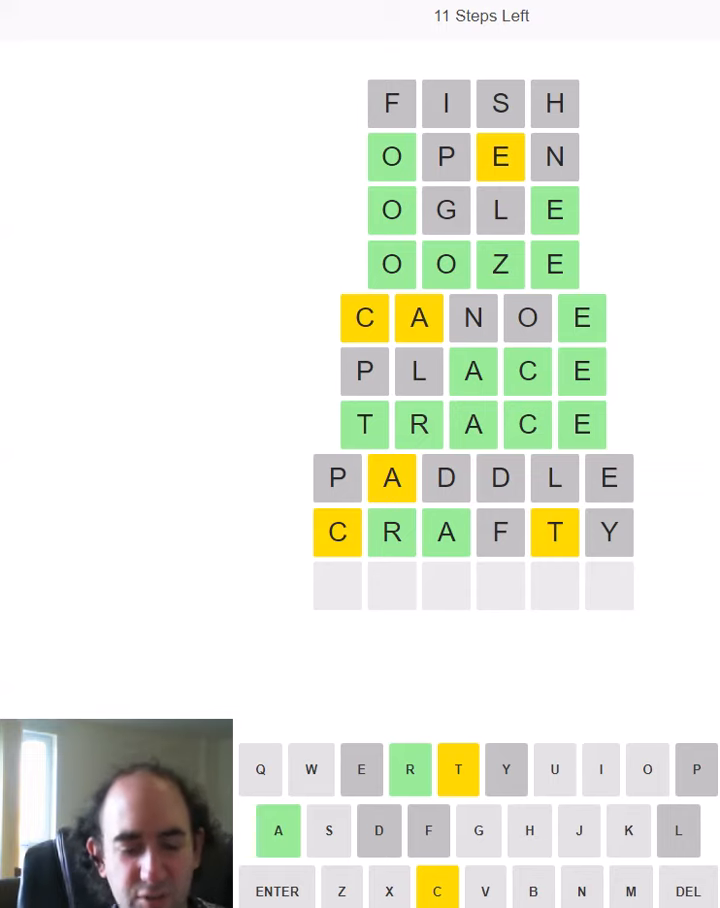
{"action": "left_click", "coordinate": [277, 886]}
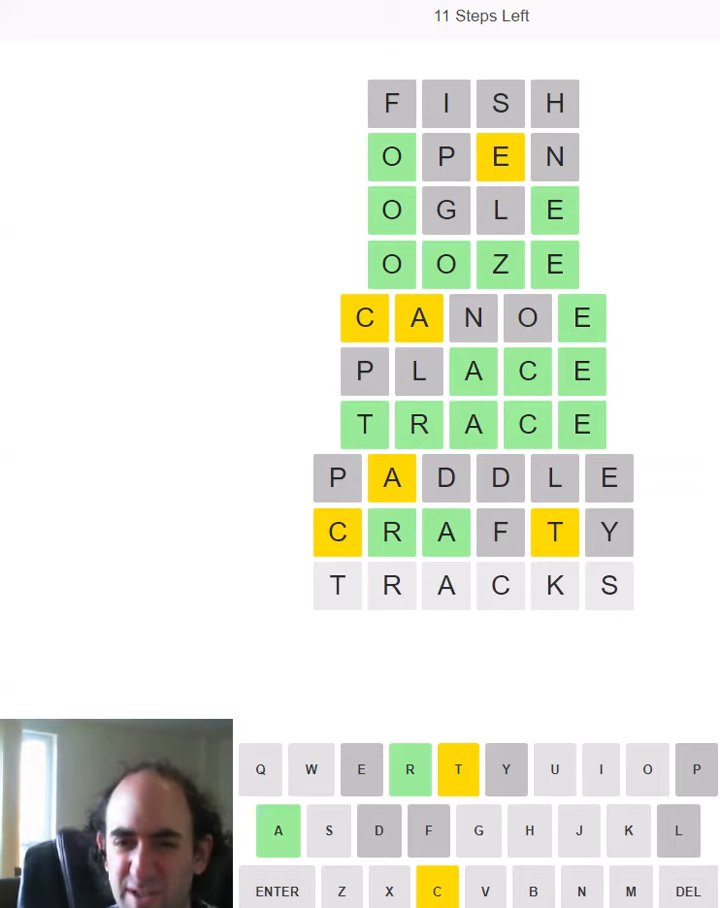
{"action": "key", "text": "Enter"}
{"action": "type", "text": "HUNTING"}
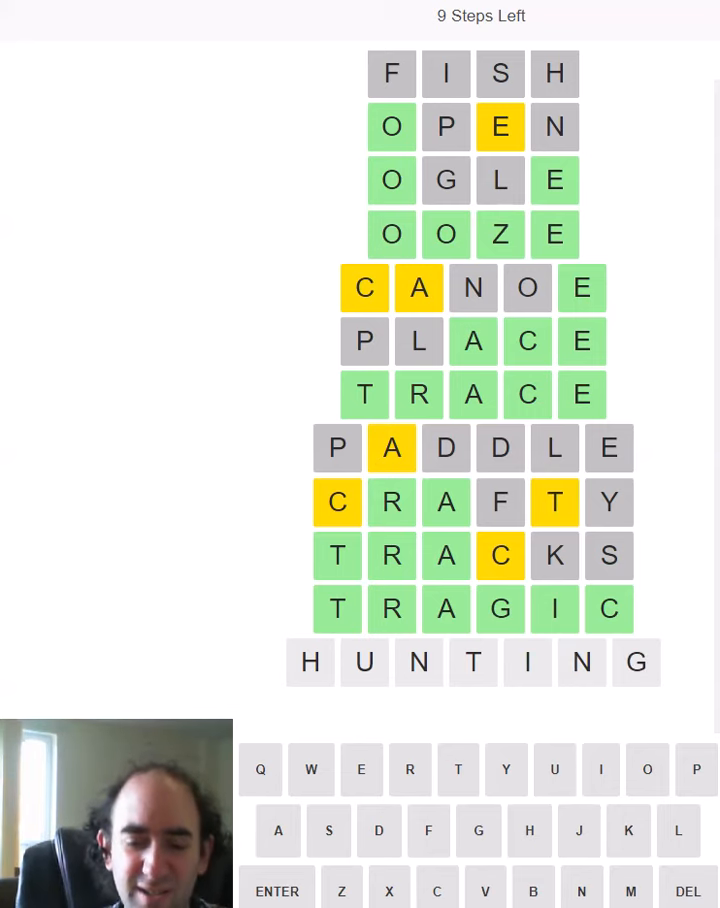
Step: Submit HUNTING as the first seven-letter guess
{"action": "left_click", "coordinate": [277, 891]}
{"action": "type", "text": "XIXXATE"}
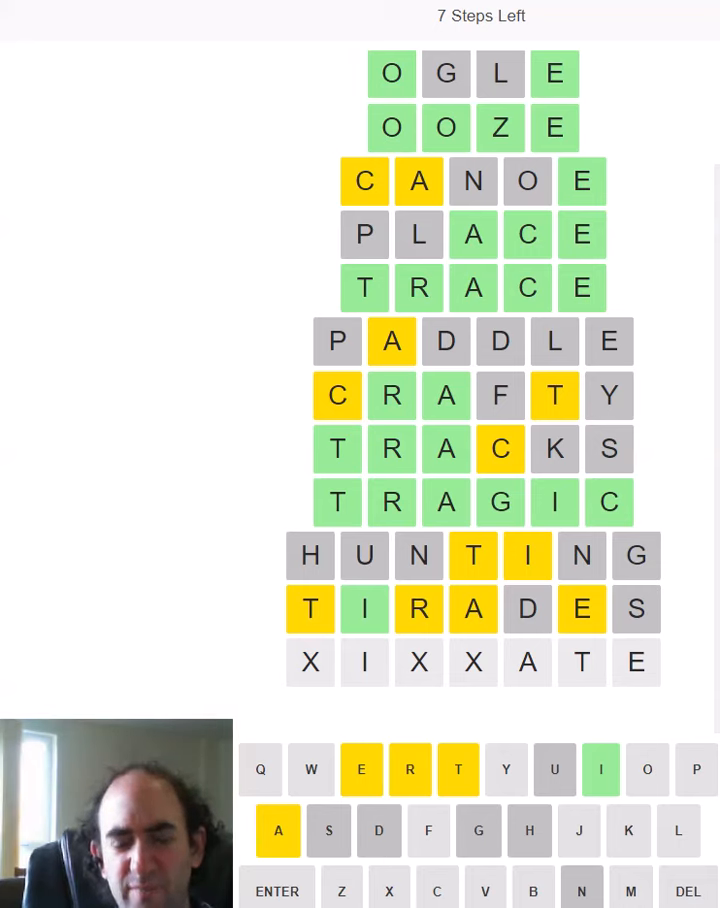
Step: Replace the XIXXATE placeholder with PICRATE, then enter VIBRATE in the final row
{"action": "left_click", "coordinate": [688, 887]}
{"action": "type", "text": "PICR"}
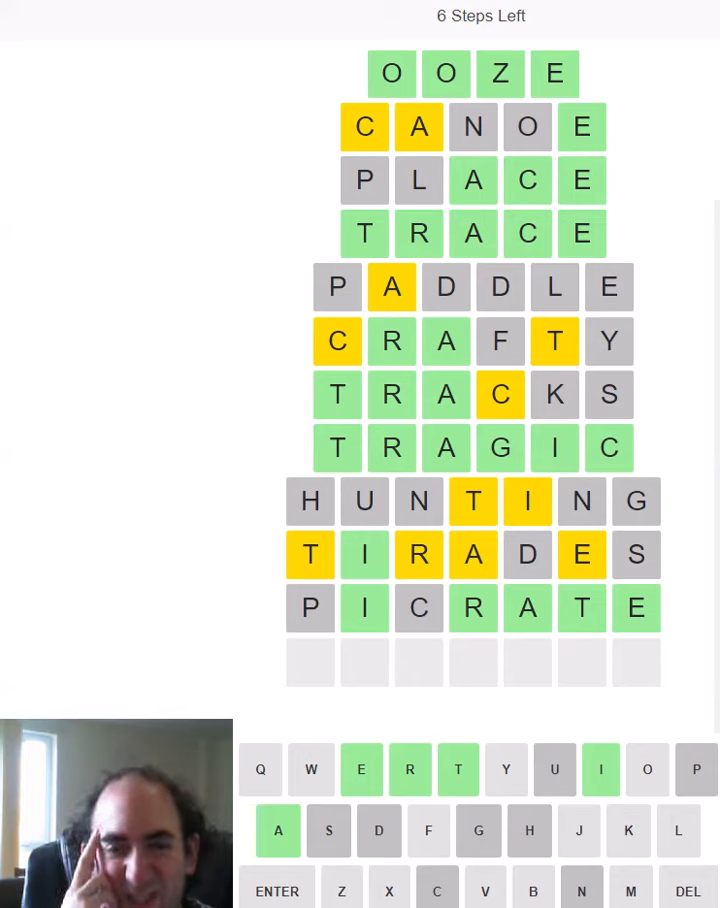
{"action": "left_click", "coordinate": [277, 891]}
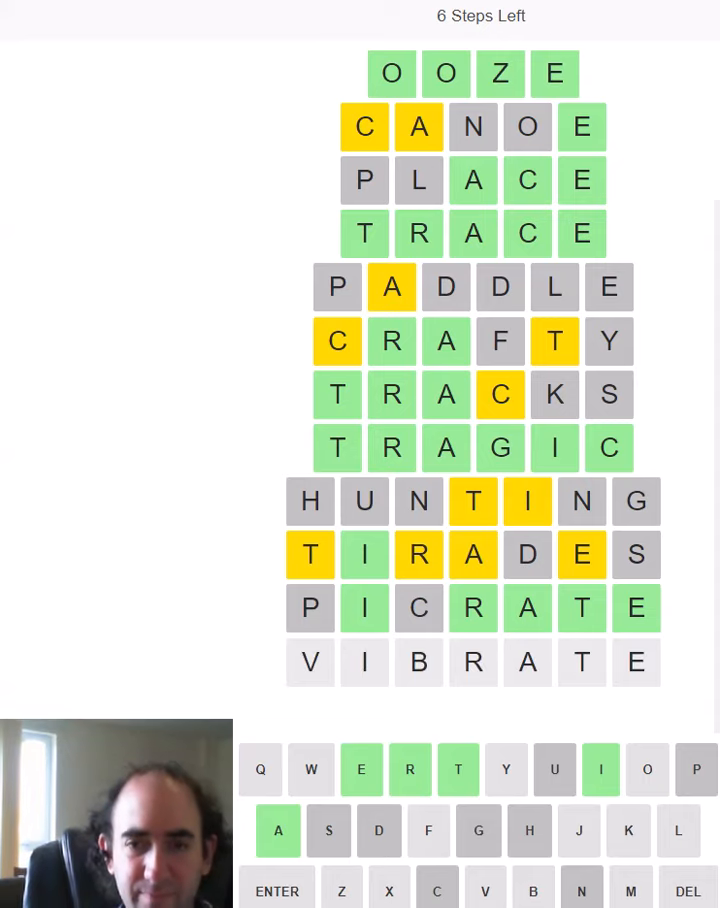